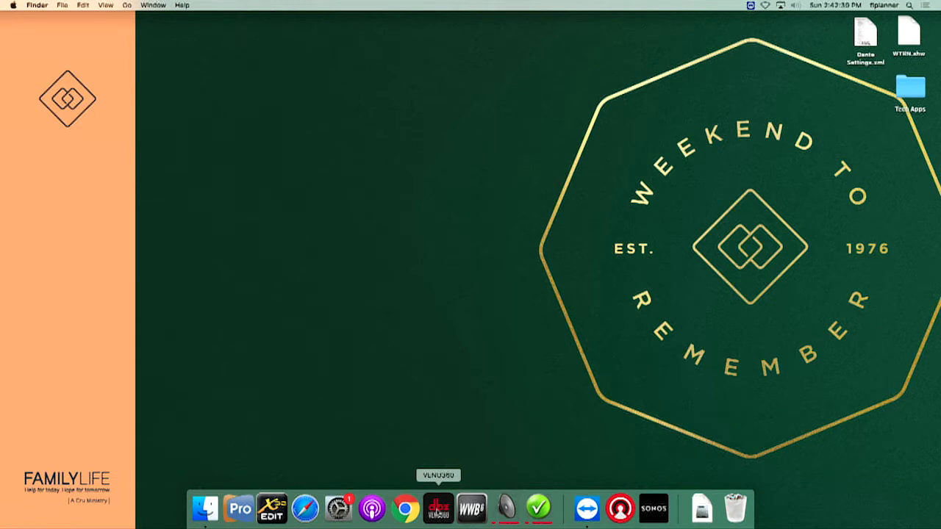
- Launch VENU360 from the Dock and connect to the discovered My DriveRack unit
left_click(438, 508)
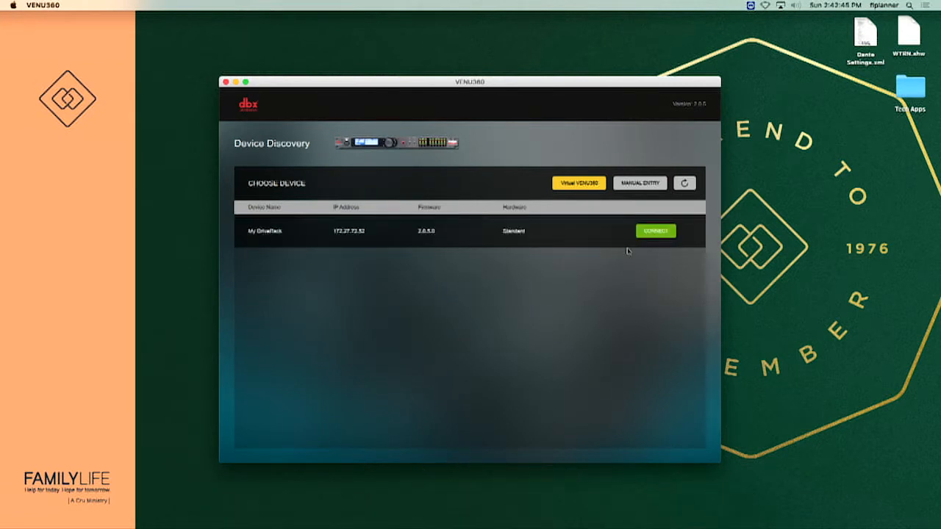
left_click(656, 231)
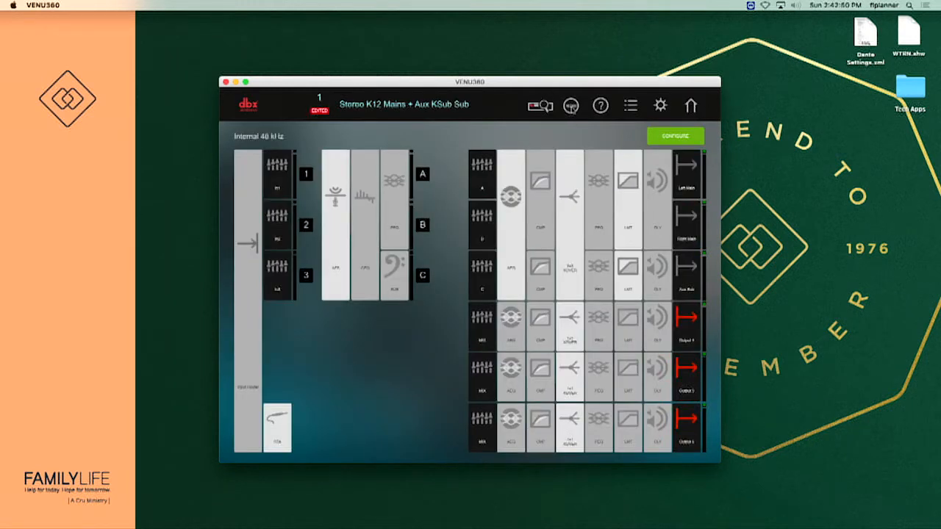
- Start the AFS setup wizard from the device view toolbar
left_click(571, 106)
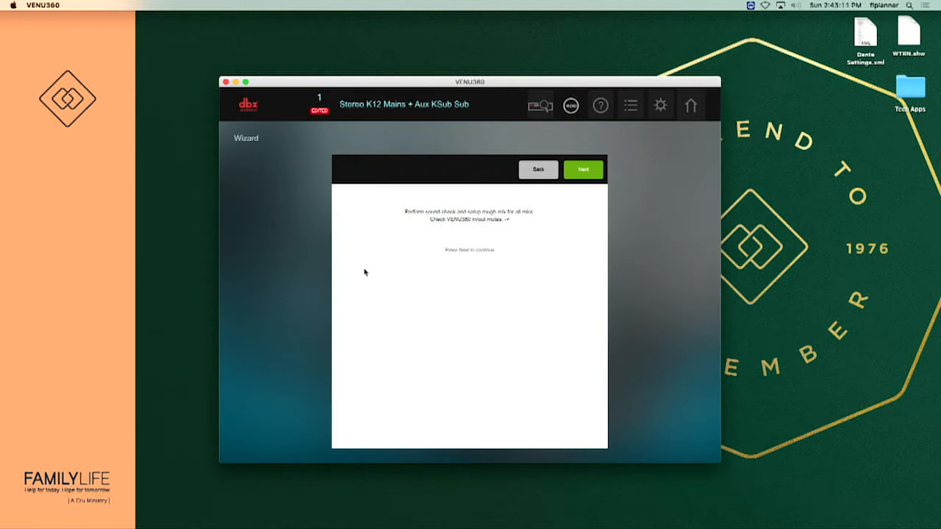
mouse_move(591, 212)
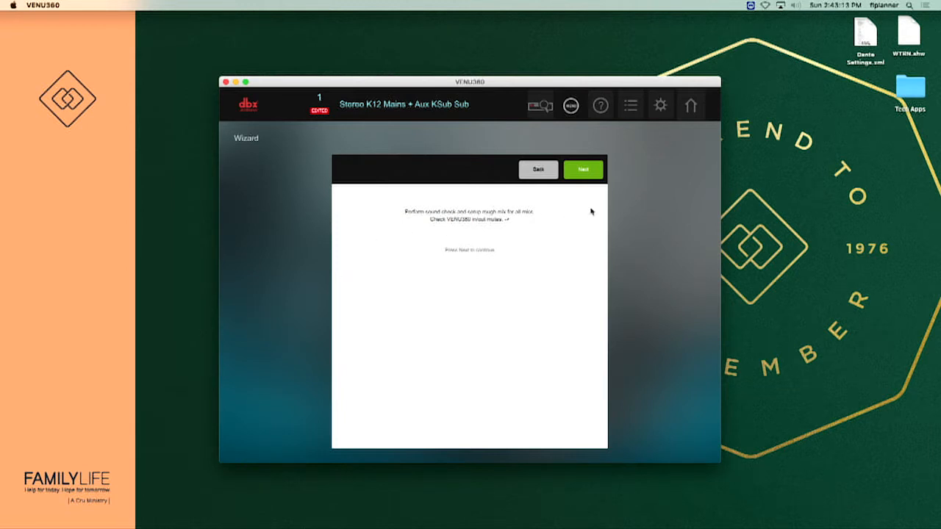
mouse_move(585, 221)
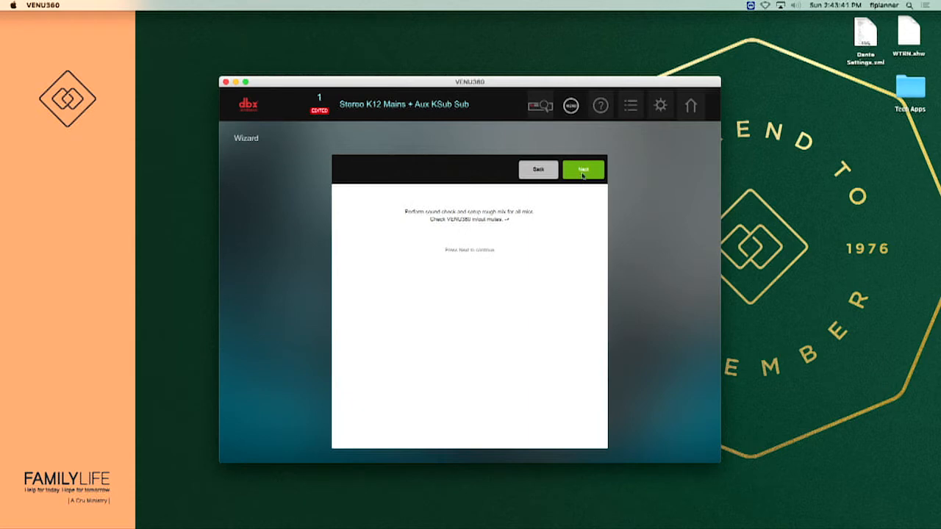
- Advance the wizard past the sound-check step with Next
left_click(583, 169)
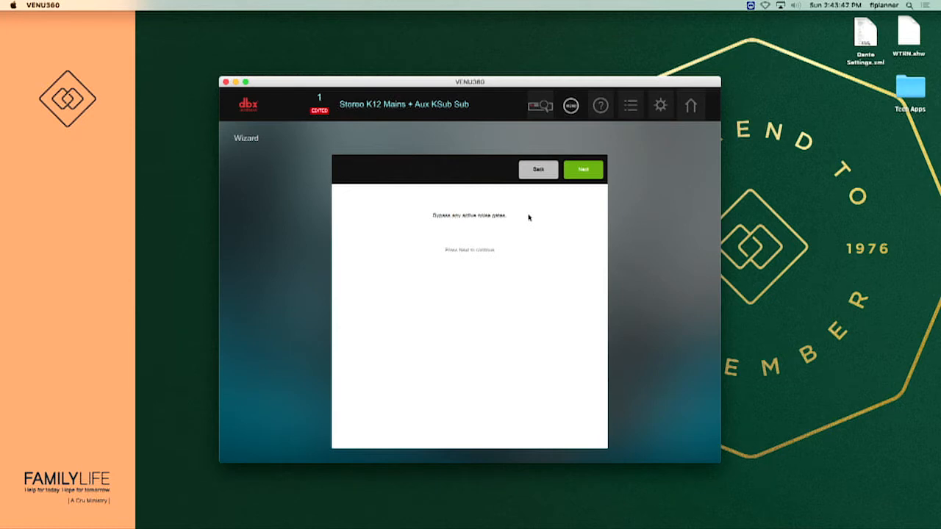
mouse_move(536, 215)
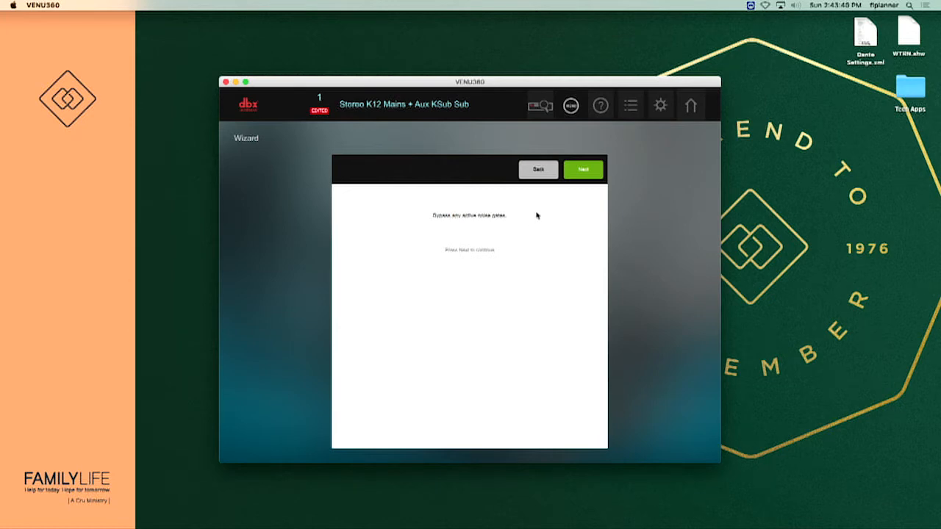
- Advance past the mute groups step to the 'Fully lower mixer outputs' page
left_click(583, 169)
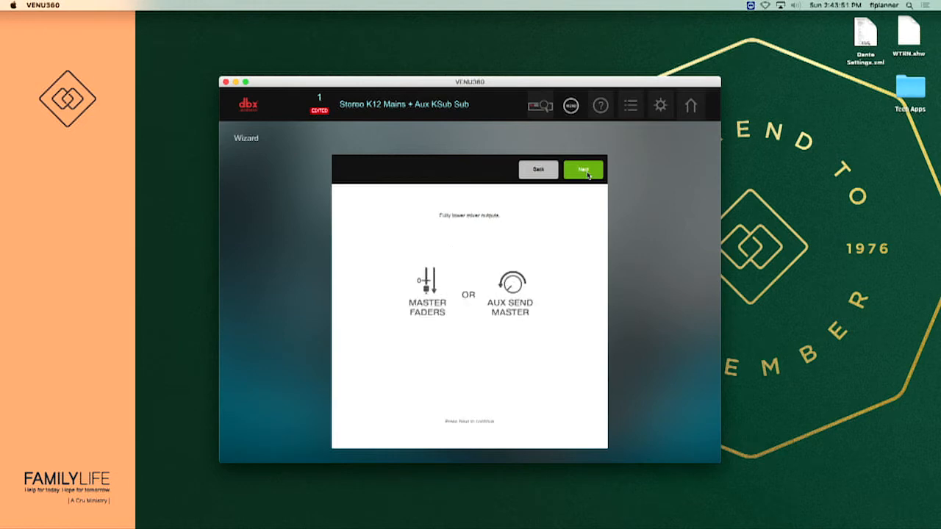
mouse_move(559, 241)
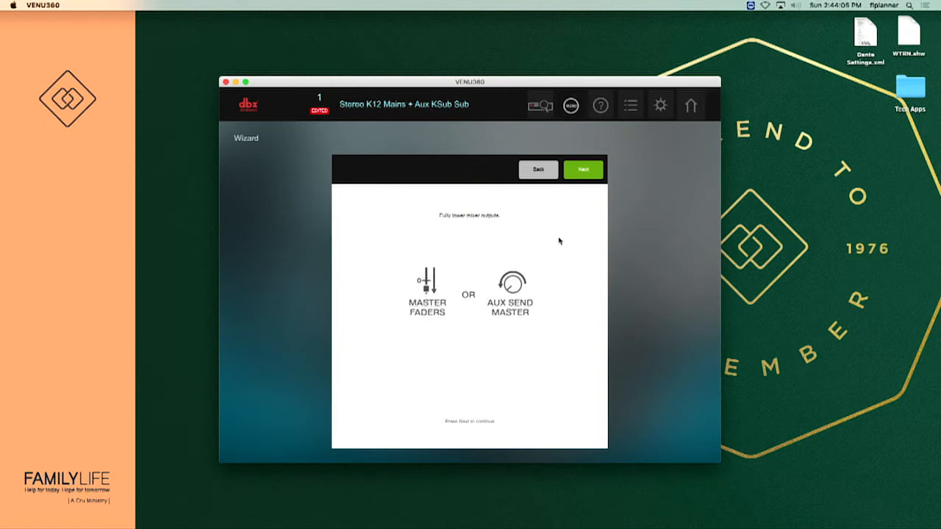
mouse_move(567, 227)
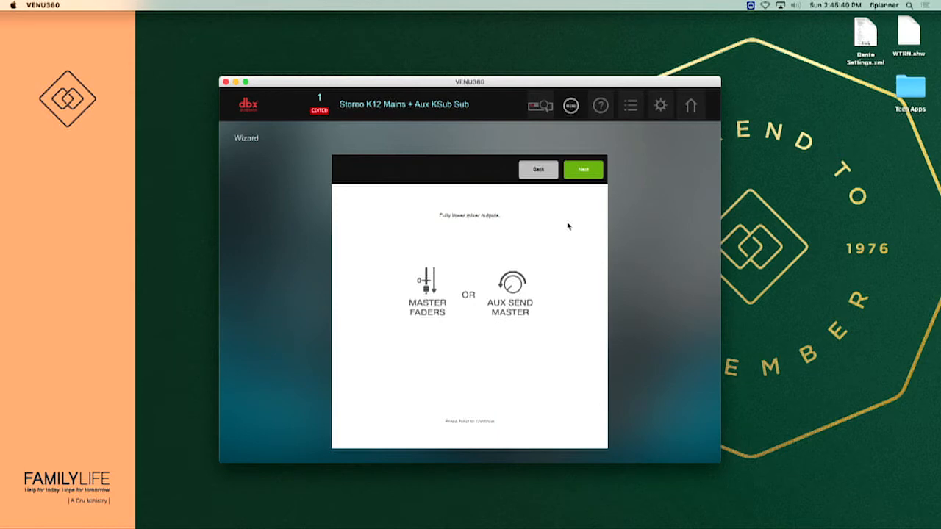
mouse_move(611, 183)
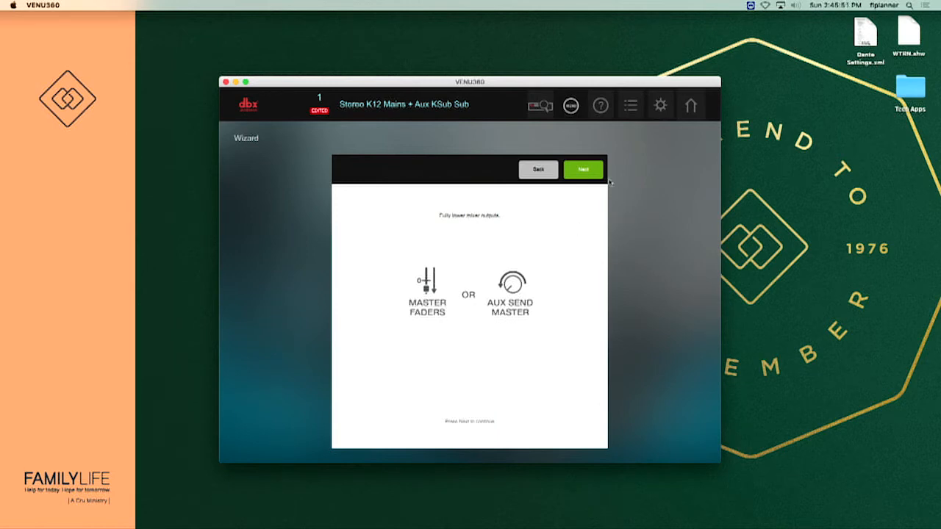
- Continue past lowering outputs and answer the default fixed-filter count question
left_click(583, 170)
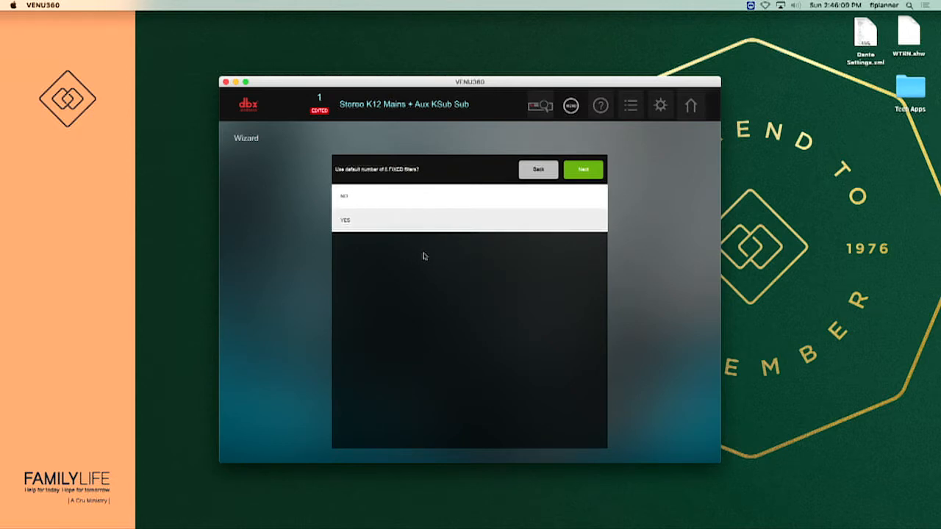
mouse_move(377, 257)
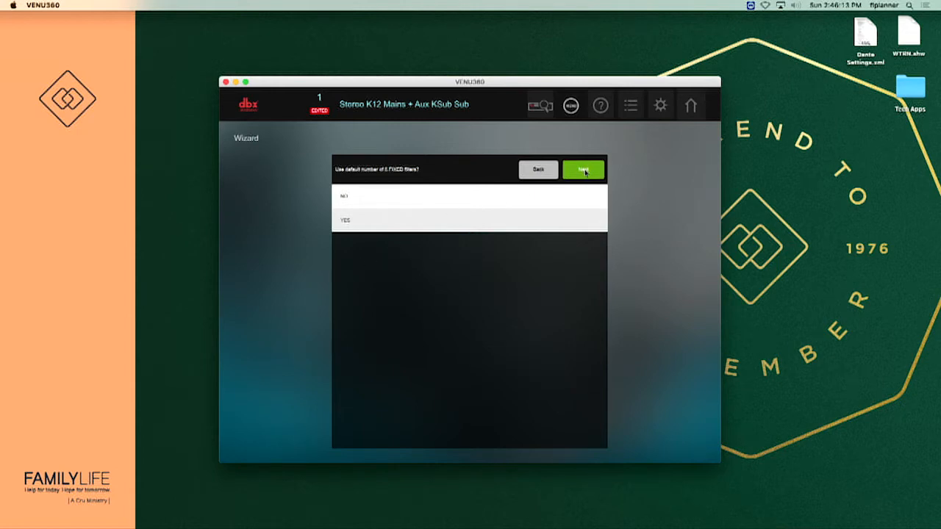
left_click(582, 171)
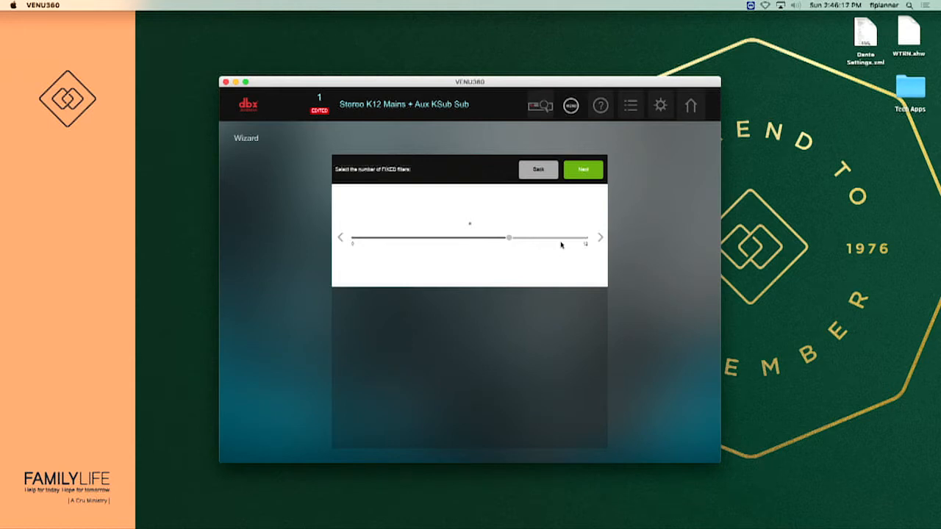
mouse_move(527, 241)
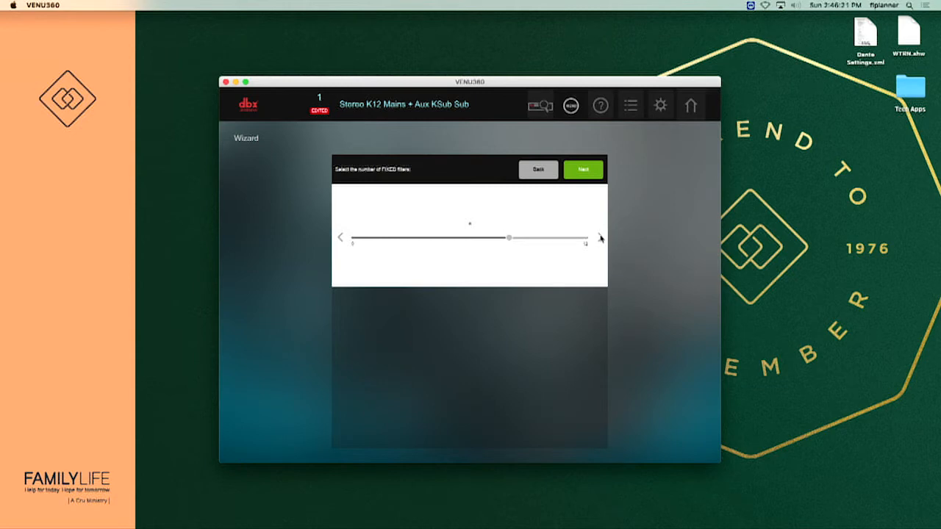
- Drag the fixed-filter slider to 10 filters for the mains
left_click_drag(509, 237, 547, 237)
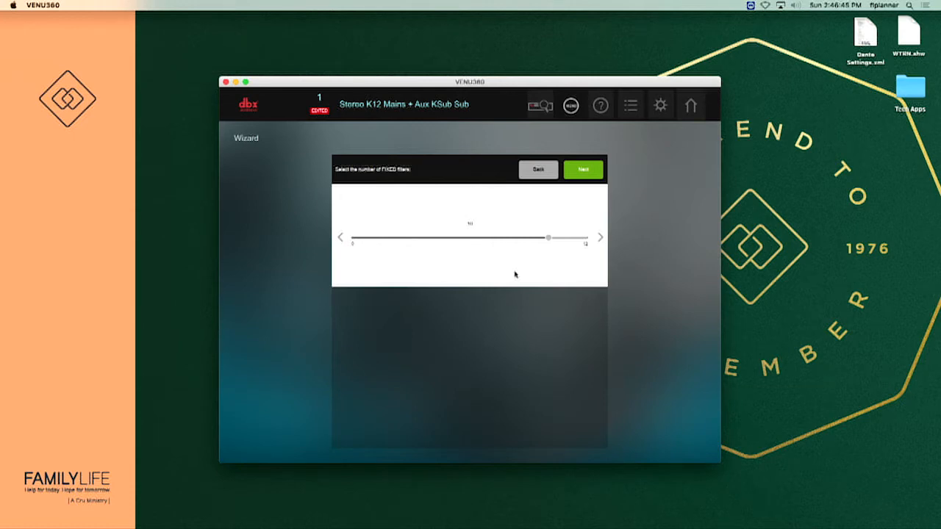
mouse_move(559, 203)
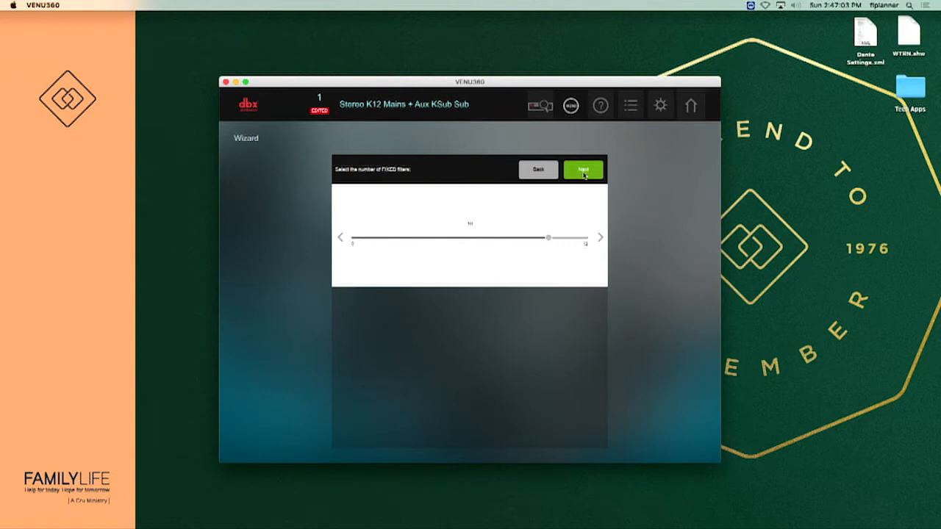
- Continue to the AFS filter type page offering Speech, Music/Speech or Music
left_click(582, 171)
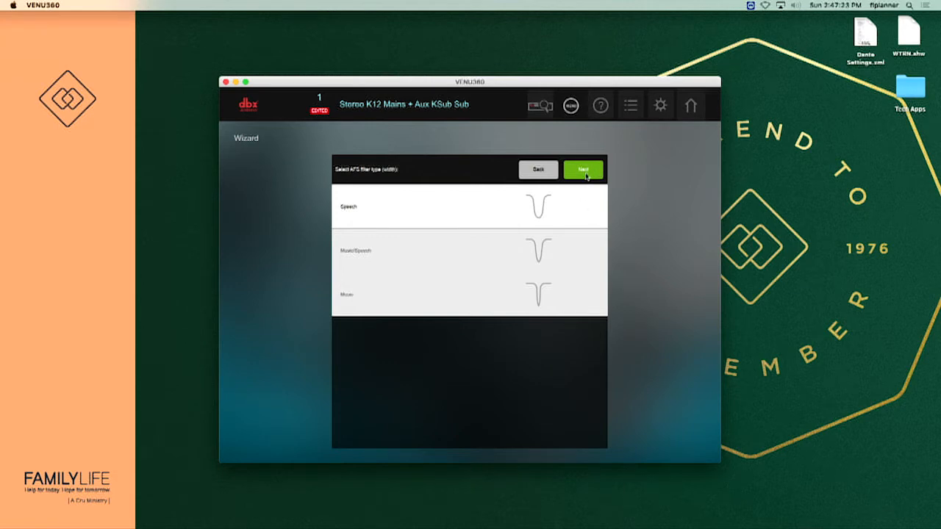
- Keep the Speech filter width and start the feedback detection ramp
left_click(582, 169)
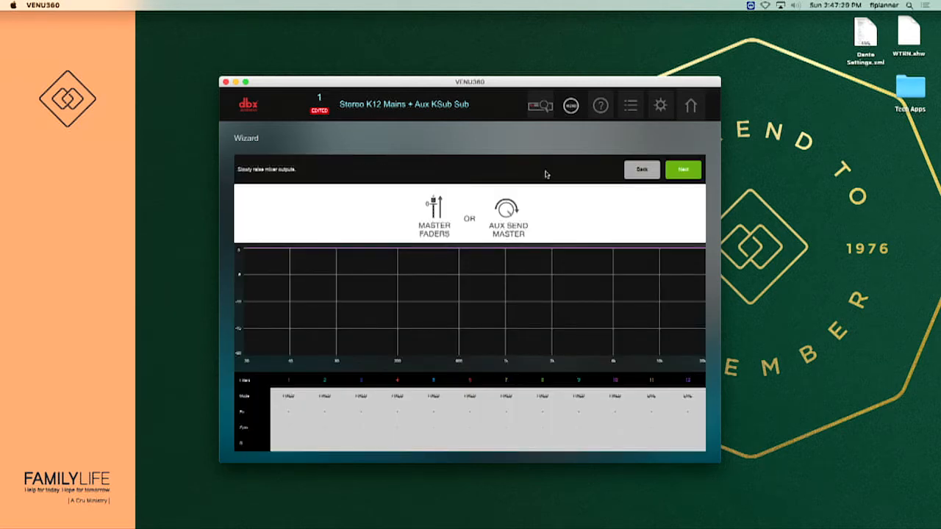
mouse_move(133, 44)
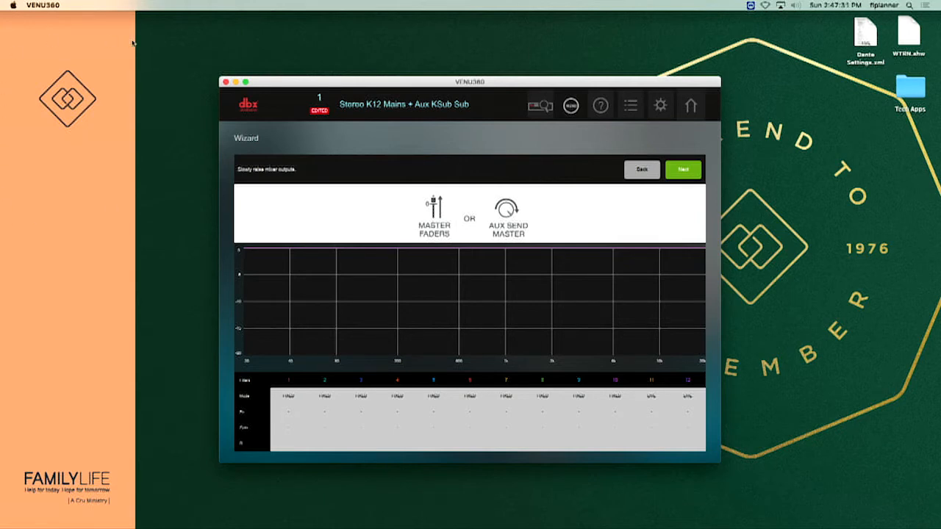
mouse_move(175, 120)
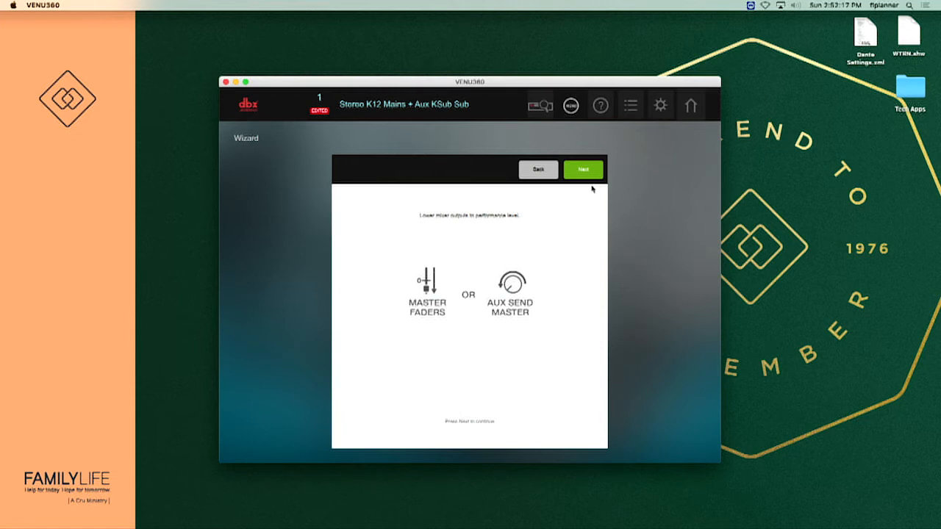
mouse_move(588, 189)
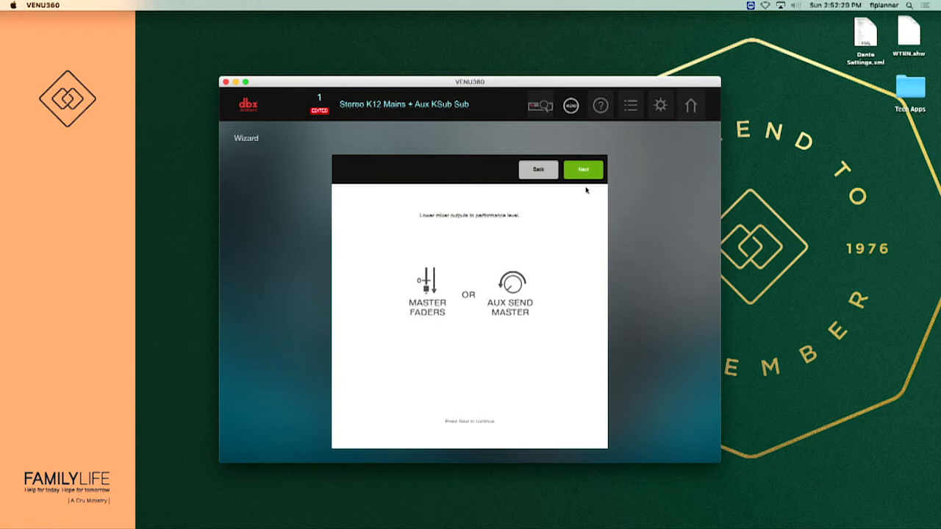
- View the graph of ten captured notch filters and accept them as set
left_click(583, 169)
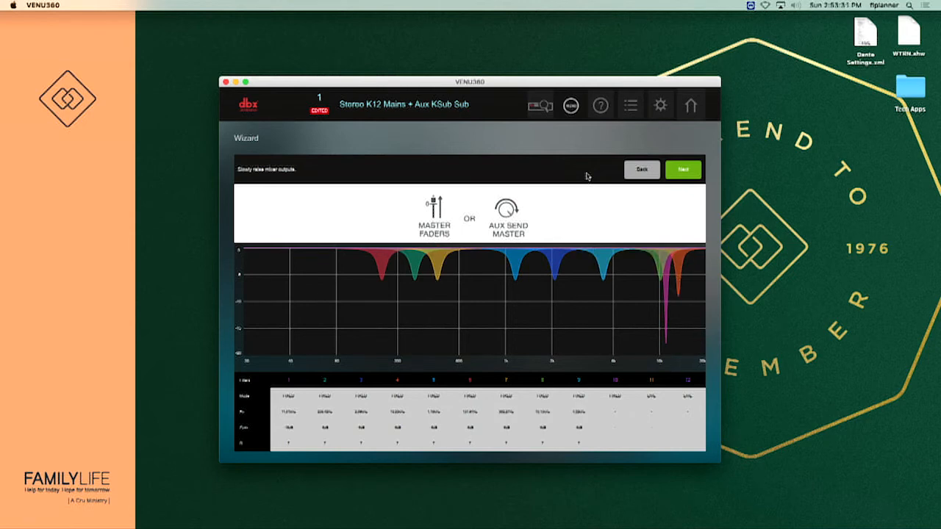
left_click(683, 169)
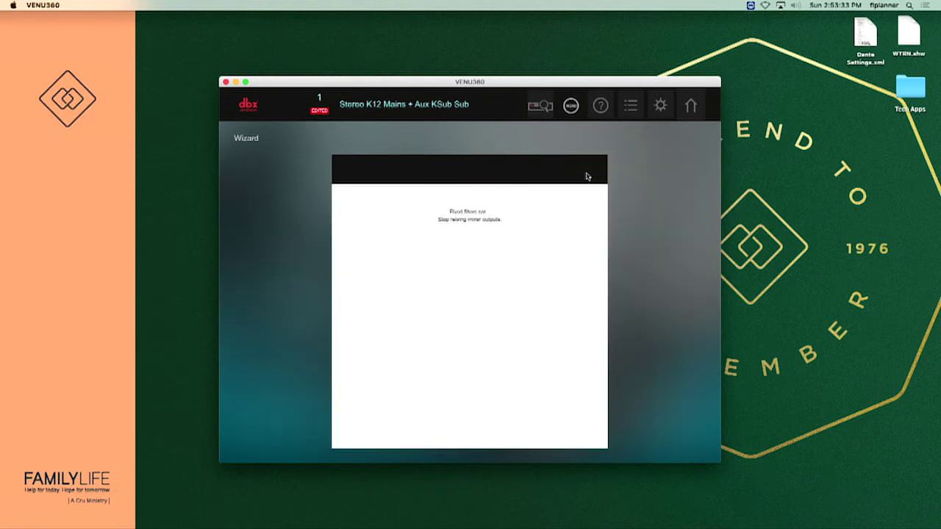
- Acknowledge the fixed filters and continue until AFS live filters are active
left_click(583, 169)
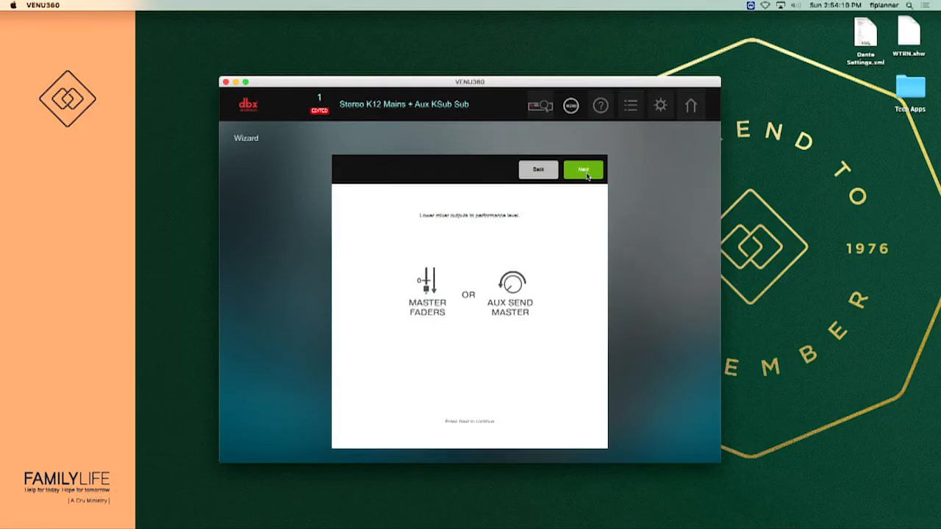
mouse_move(615, 183)
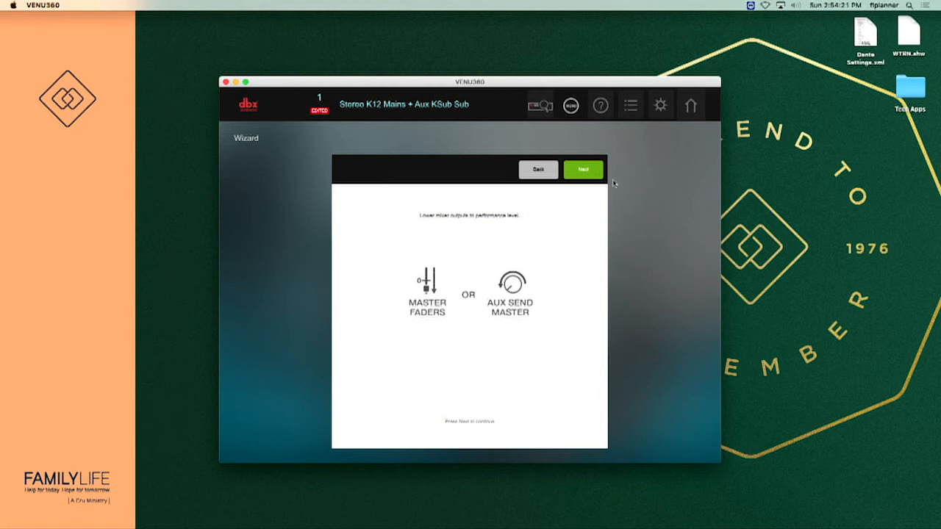
left_click(582, 171)
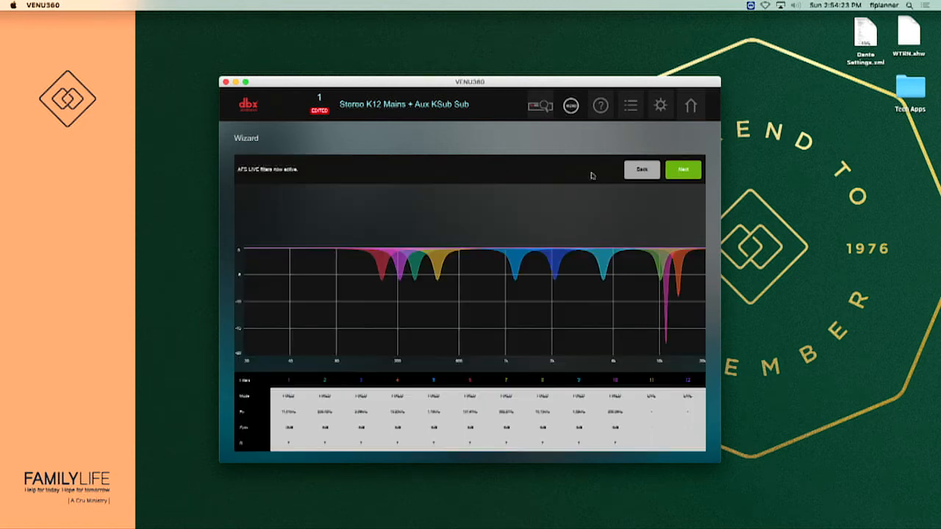